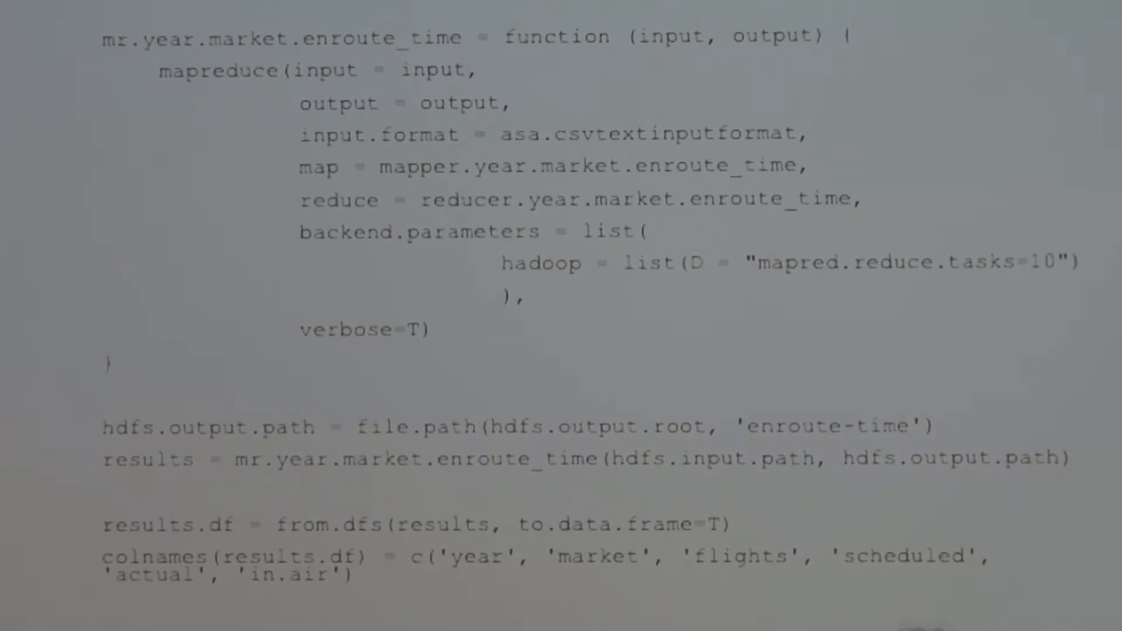
scroll("down", 3)
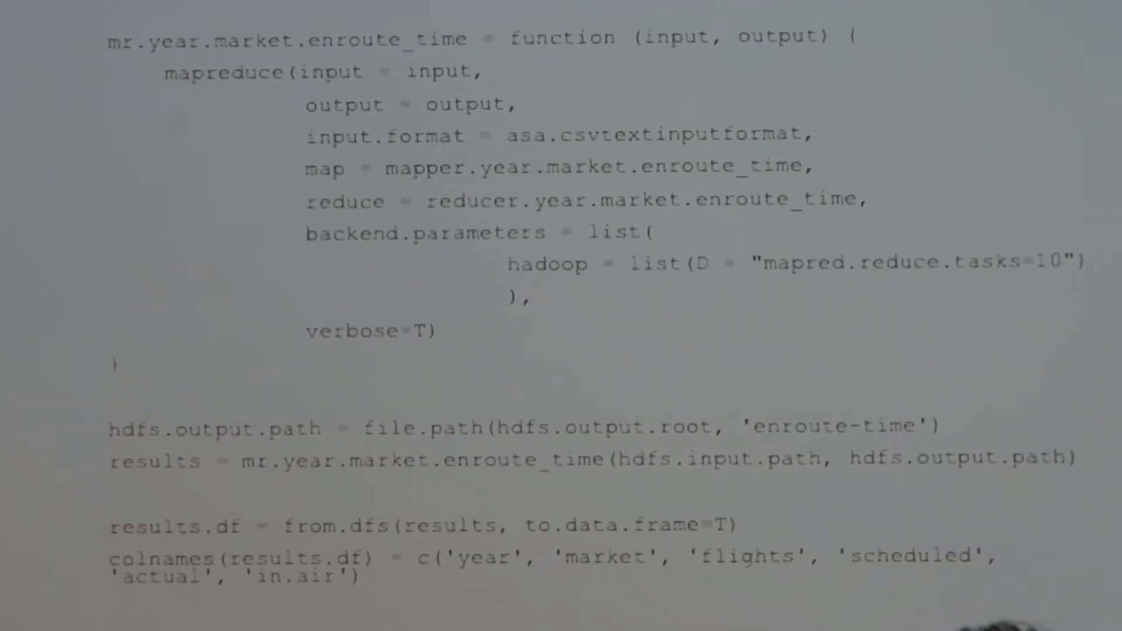
scroll("down", 3)
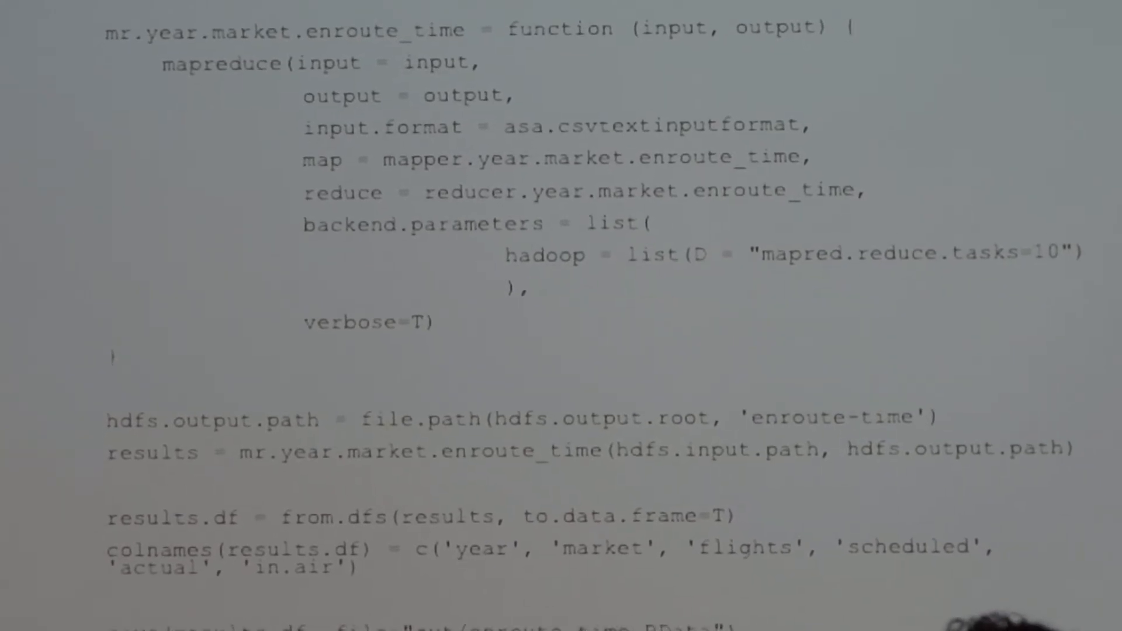